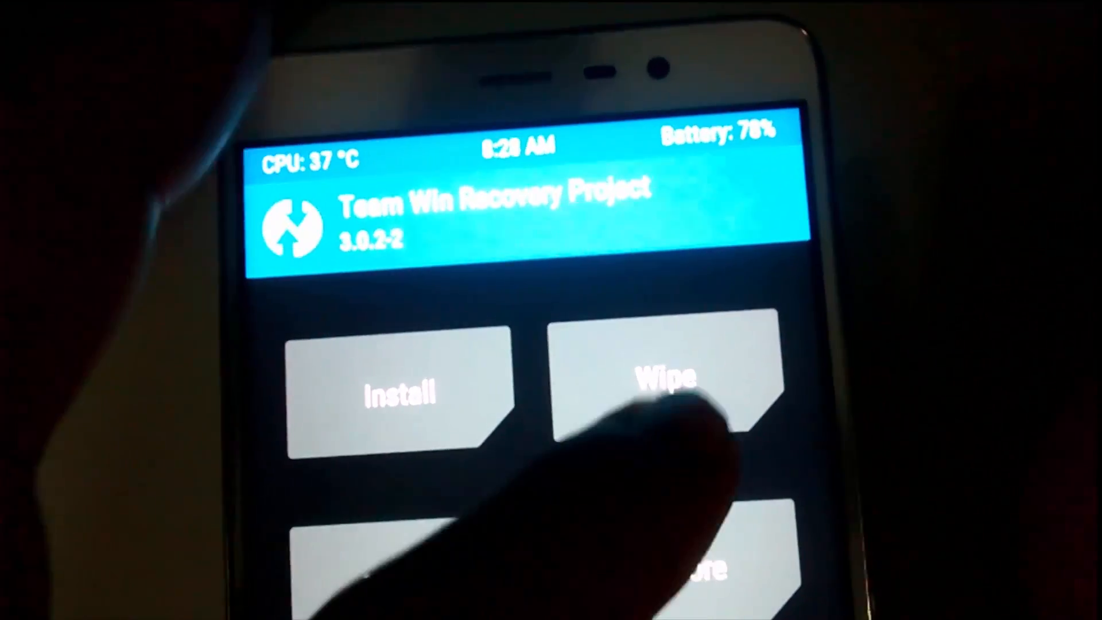
Open TWRP's Advanced Wipe partition checklist from the main menu.
click(664, 372)
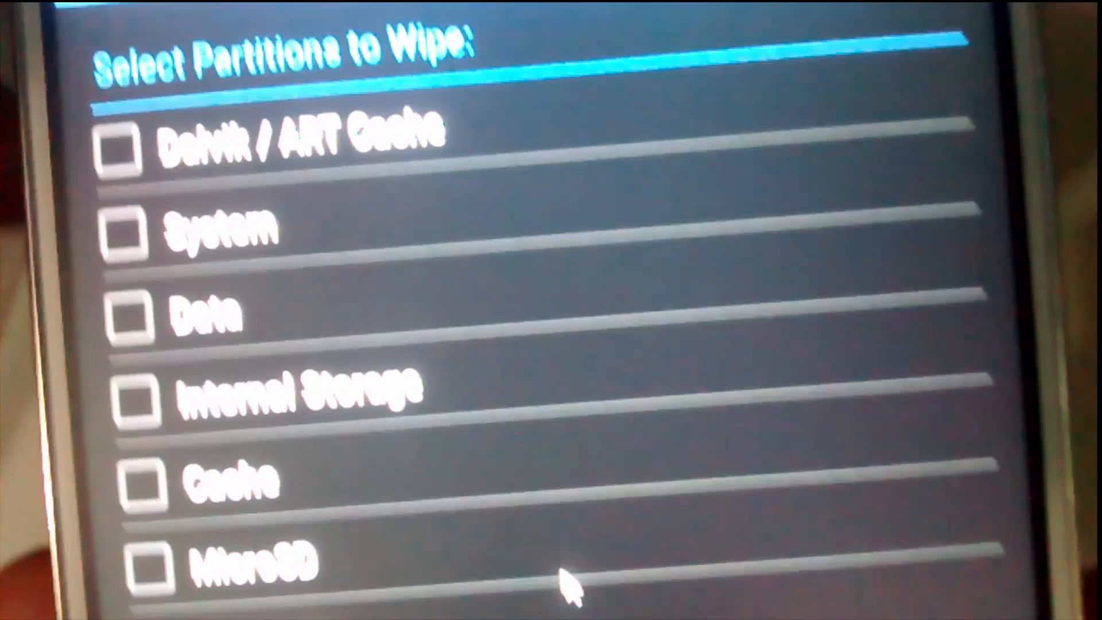
Tick Dalvik/ART Cache, System and Data in the partition list for wiping.
scroll(down, 3)
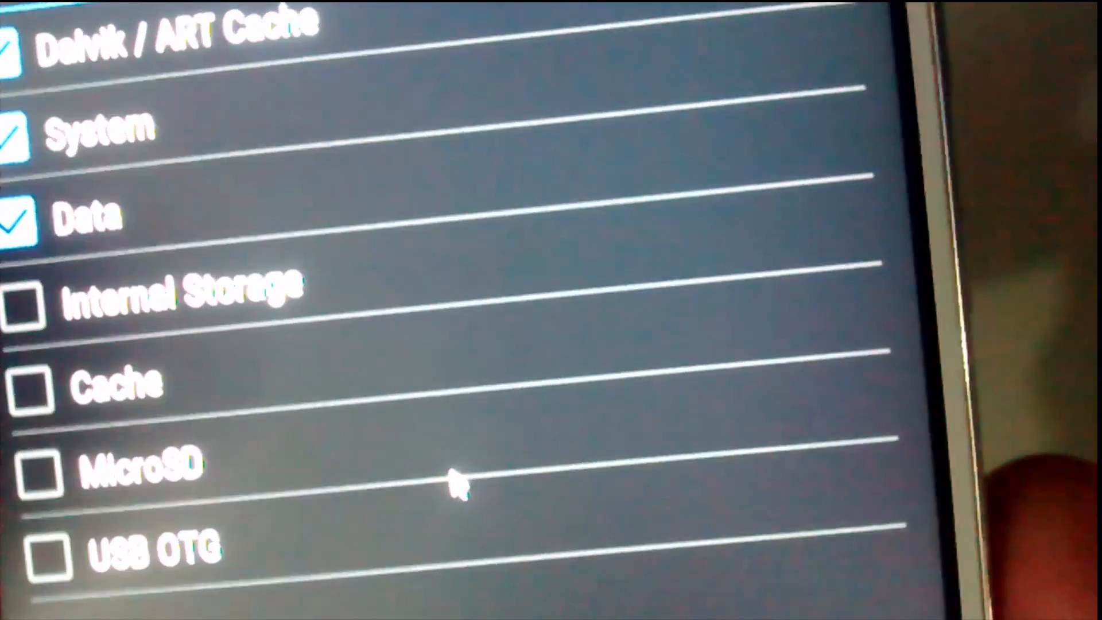
click(50, 386)
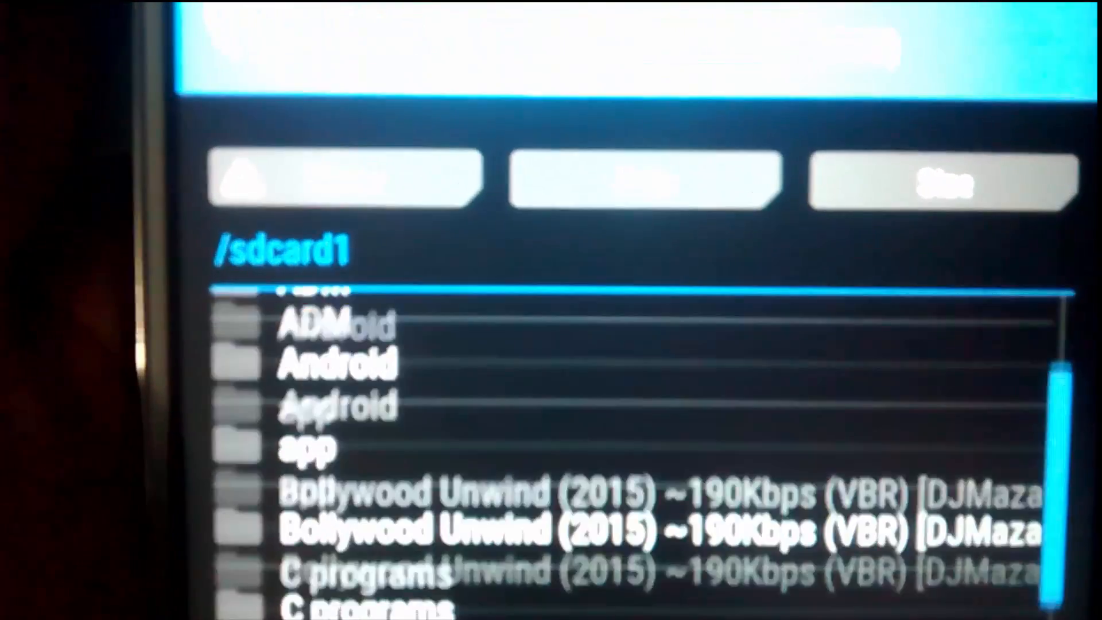
Browse the /sdcard1 folder on the MicroSD card to pick cm13.zip.
scroll(down, 3)
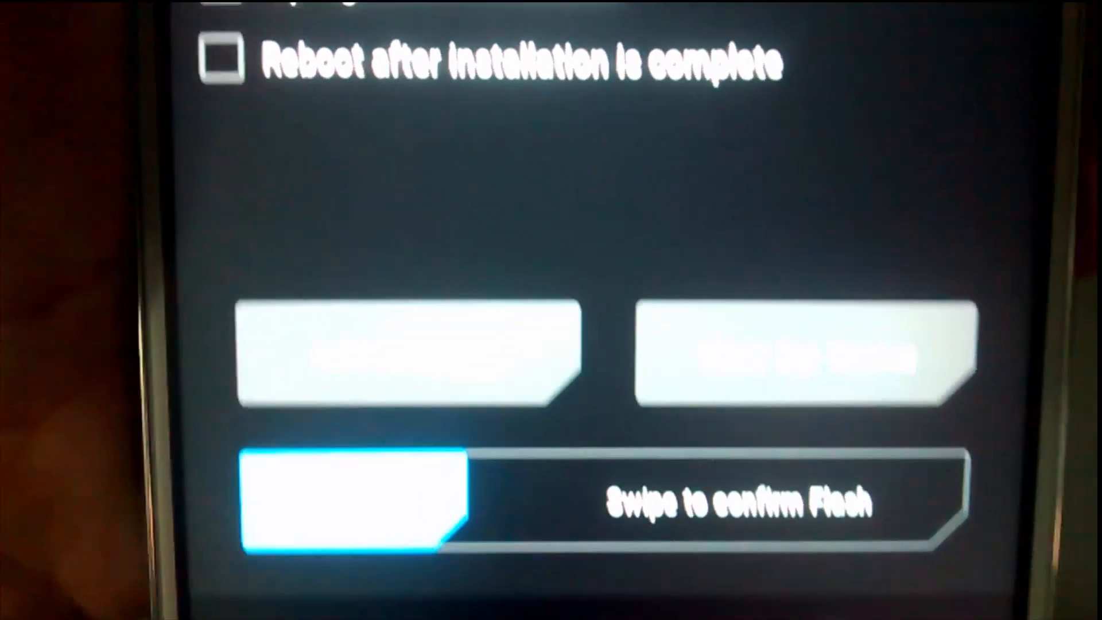
Swipe to confirm flashing cm13.zip and let the installation finish.
drag(337, 491, 738, 492)
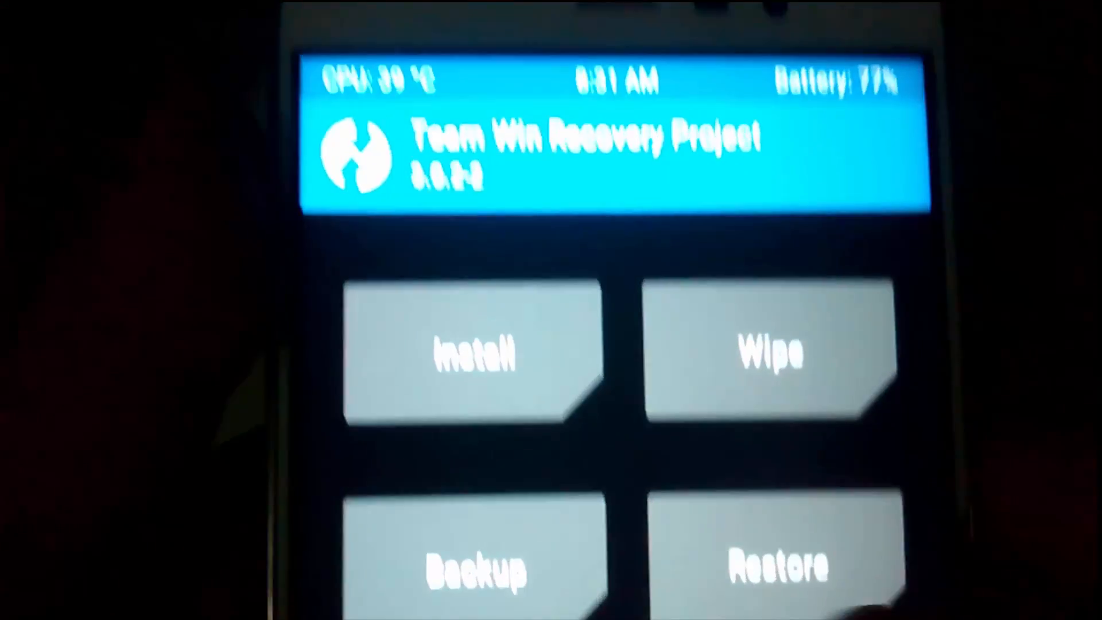
Show the MicroSD zip packages, including cm13.zip and the kenzo kernel.
click(478, 352)
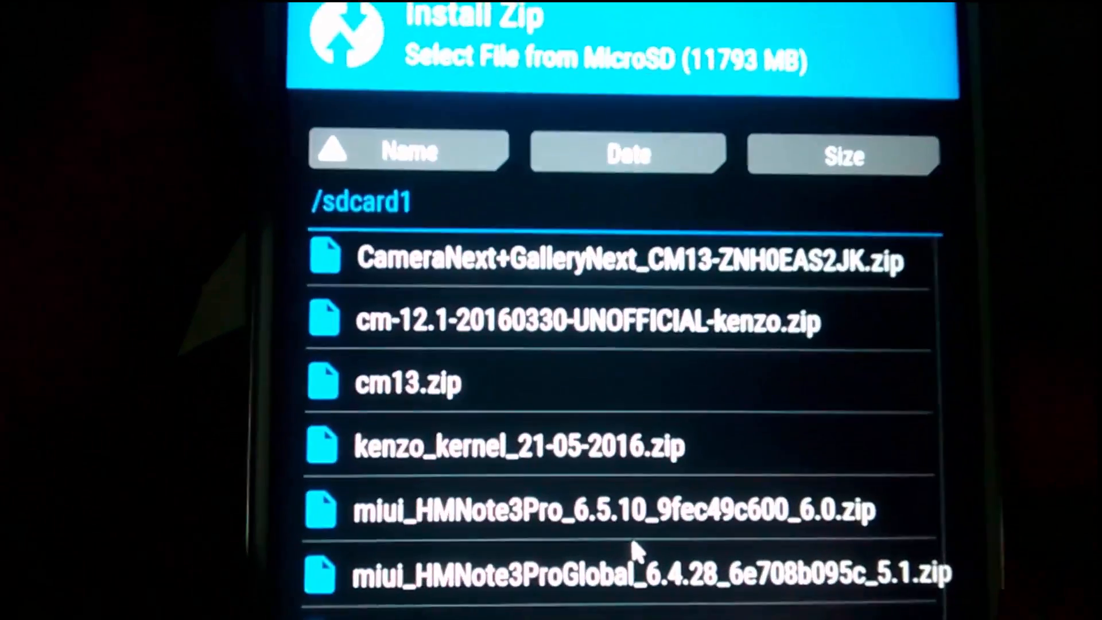